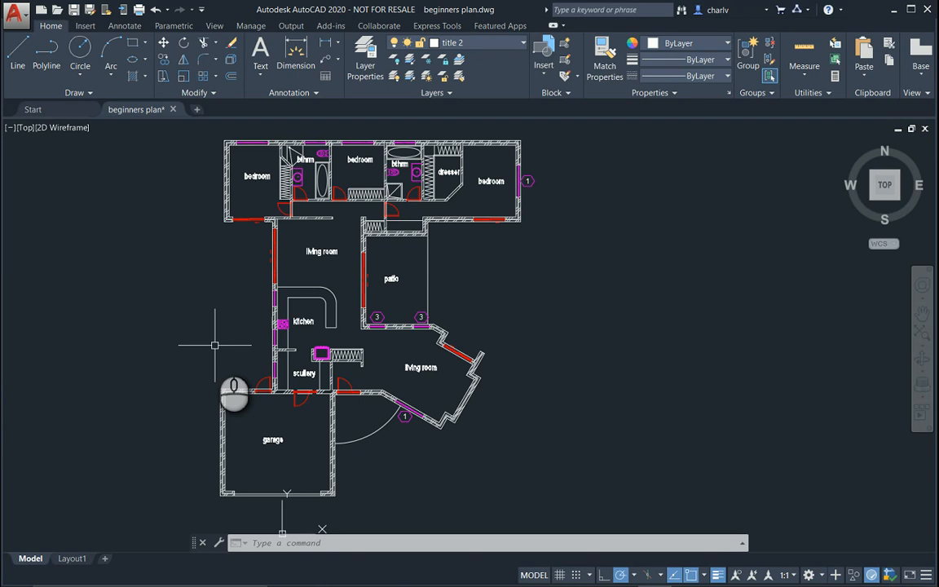
mouse_move(143, 256)
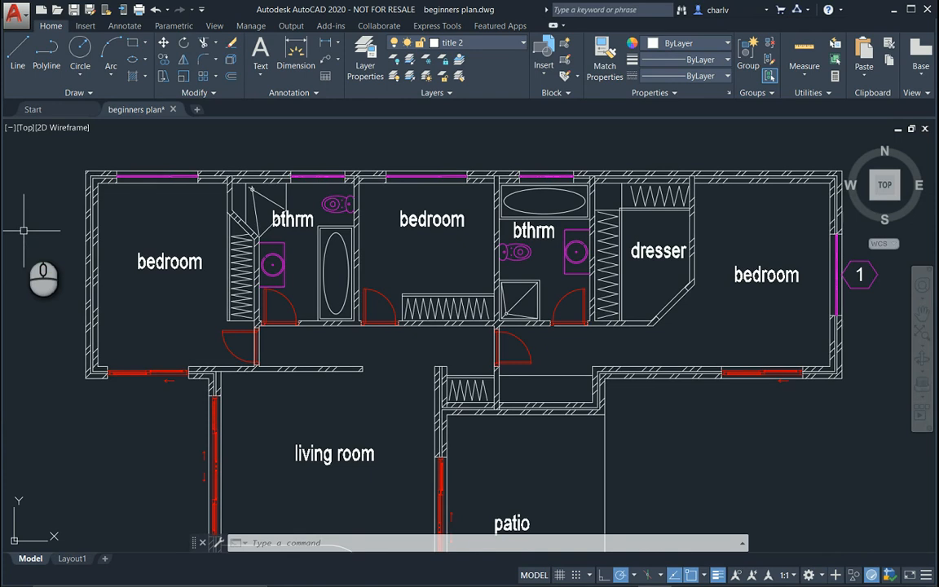
Step: Bring up AutoCAD's application menu with the file-level commands
left_click(15, 11)
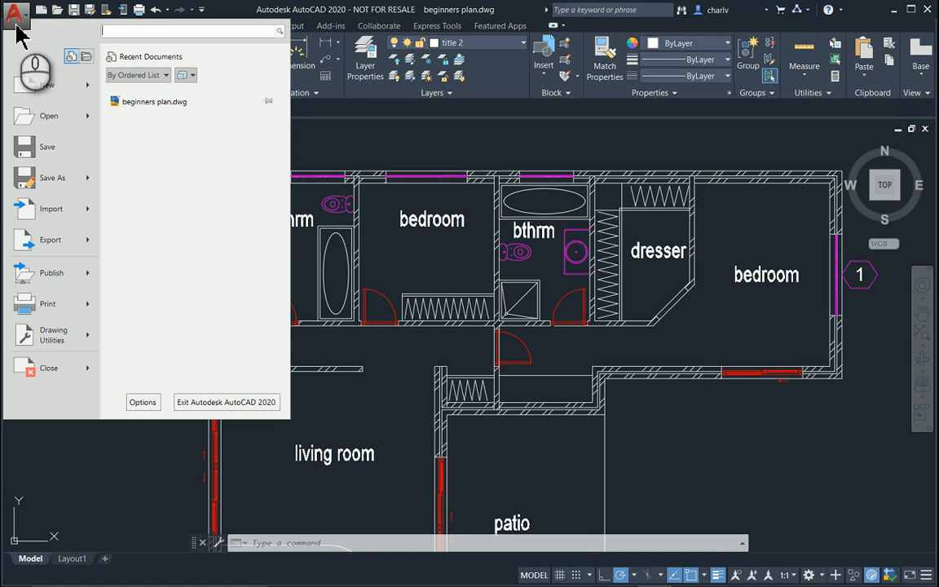
Step: Export the drawing via Other Formats to Desktop > Export as Bitmap (*.bmp)
left_click(50, 239)
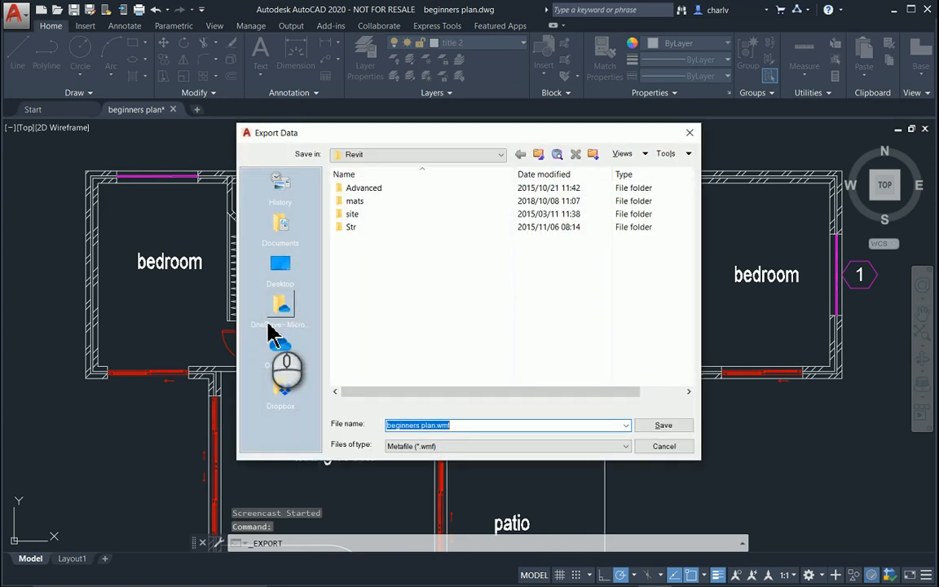
left_click(280, 269)
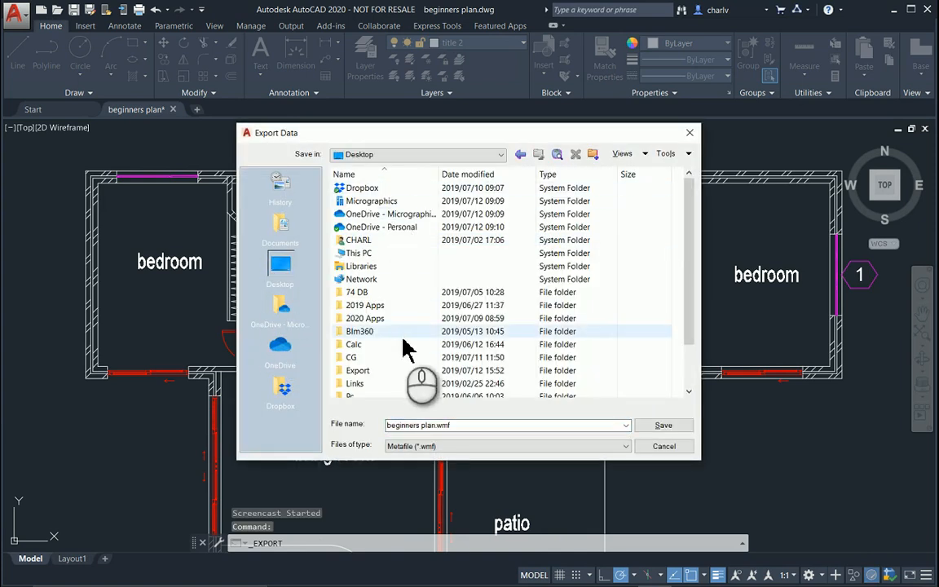
double_click(357, 370)
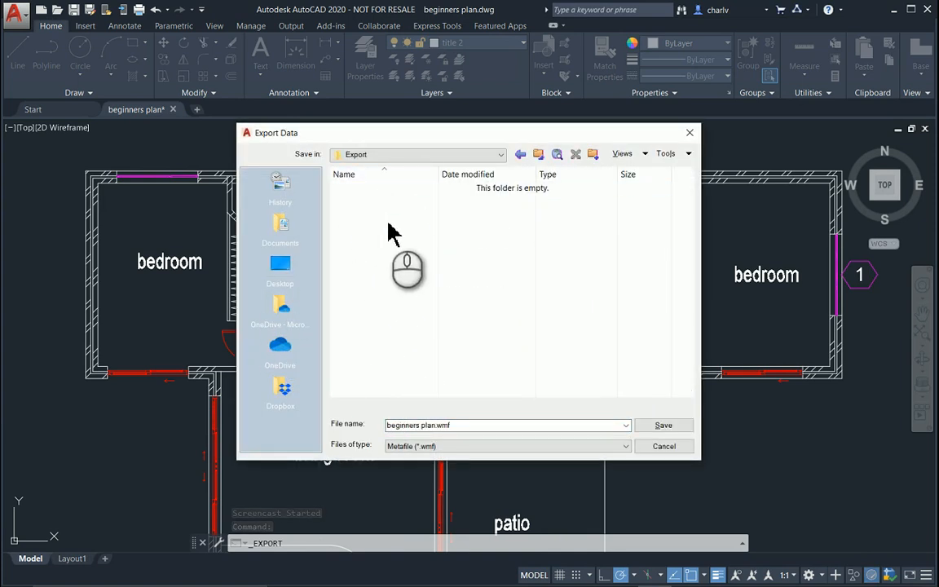
mouse_move(481, 460)
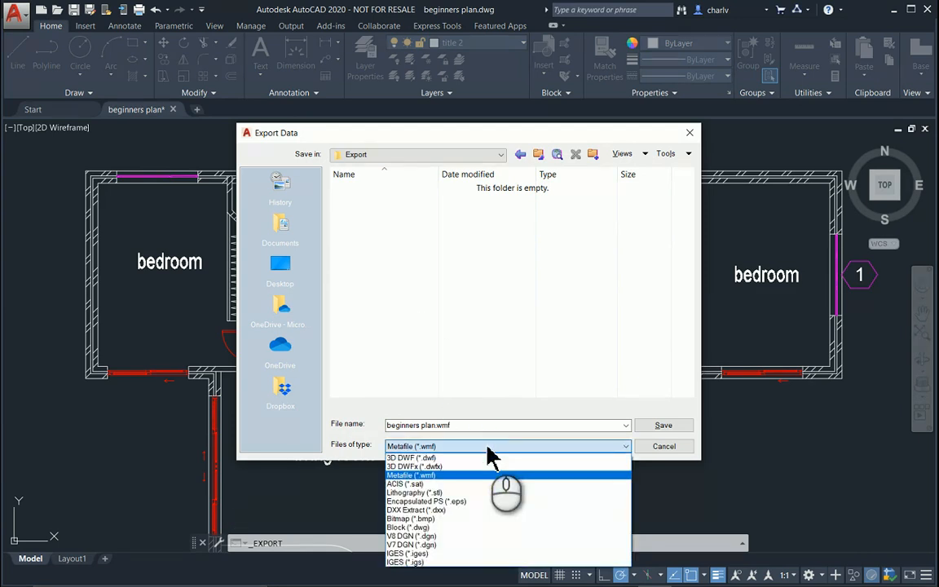
mouse_move(498, 519)
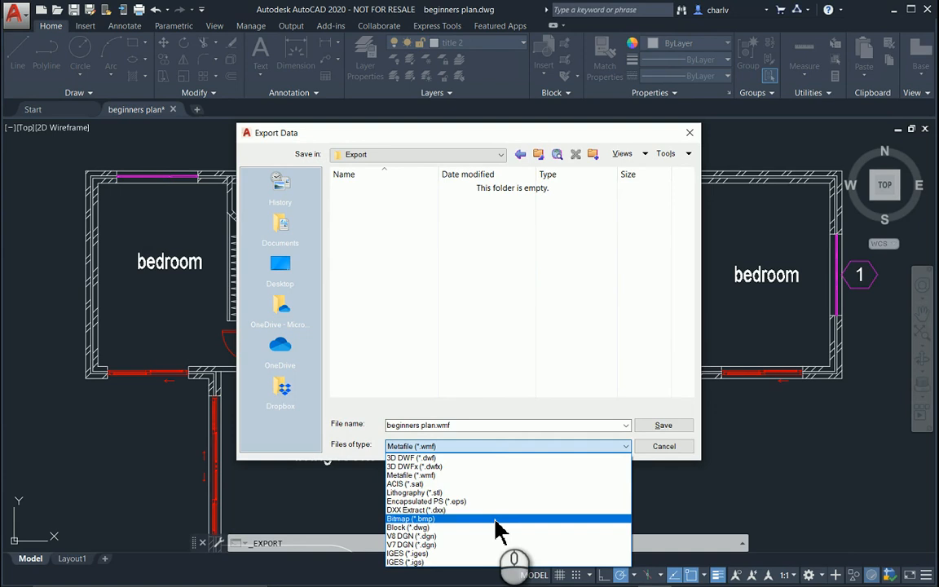
left_click(411, 518)
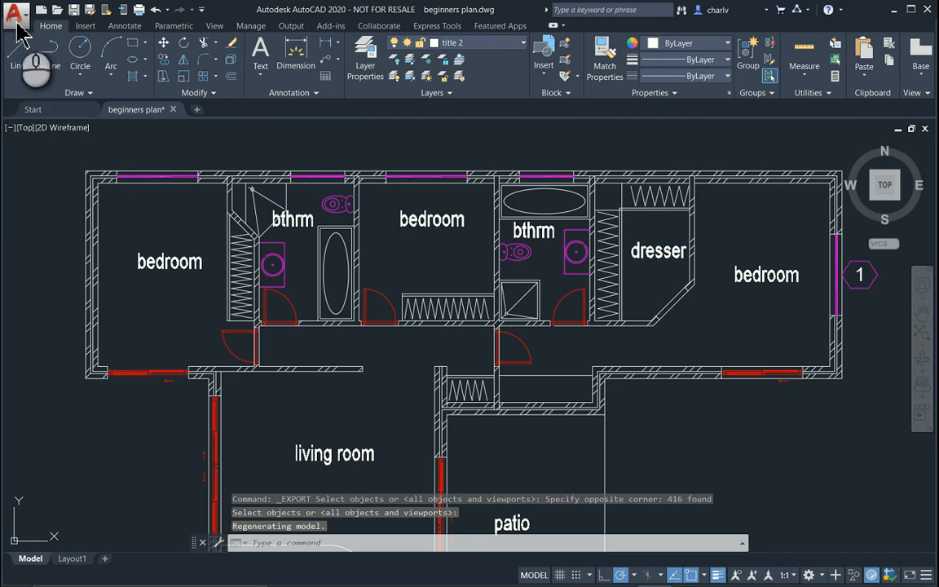
Step: Export the drawing again to the Export folder as Metafile (*.wmf) and save it
left_click(16, 13)
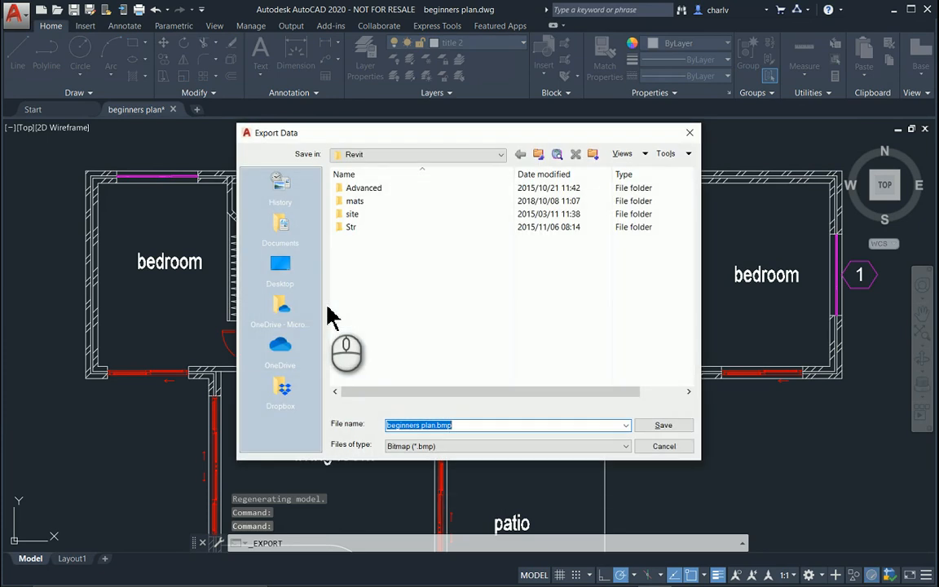
left_click(280, 269)
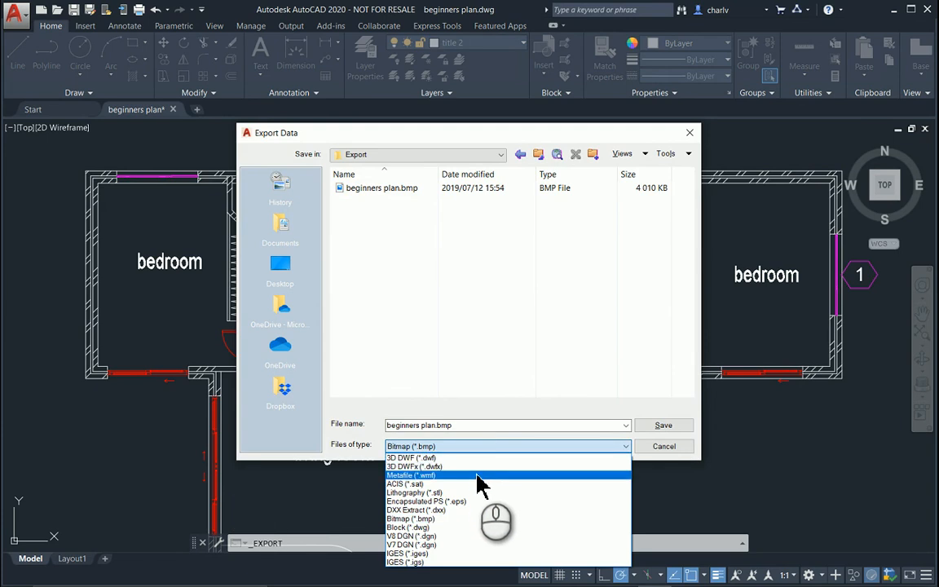
left_click(411, 474)
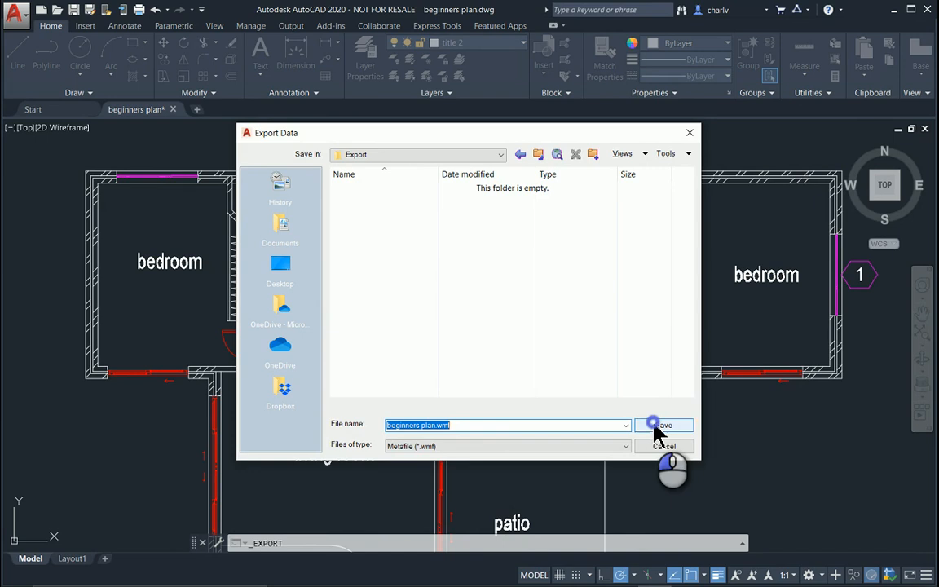
left_click(661, 424)
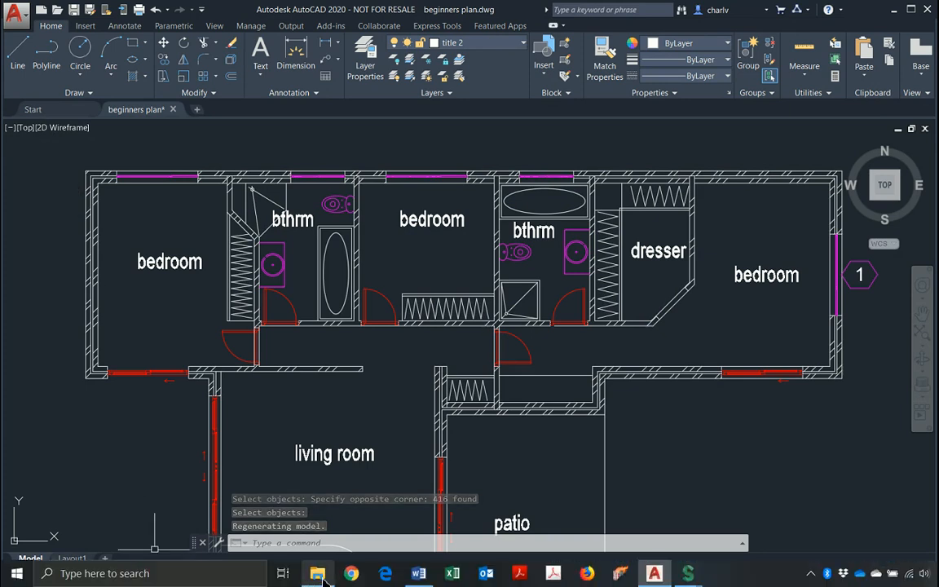
Step: Show the Export folder in File Explorer and select beginners plan.bmp to compare sizes
left_click(316, 574)
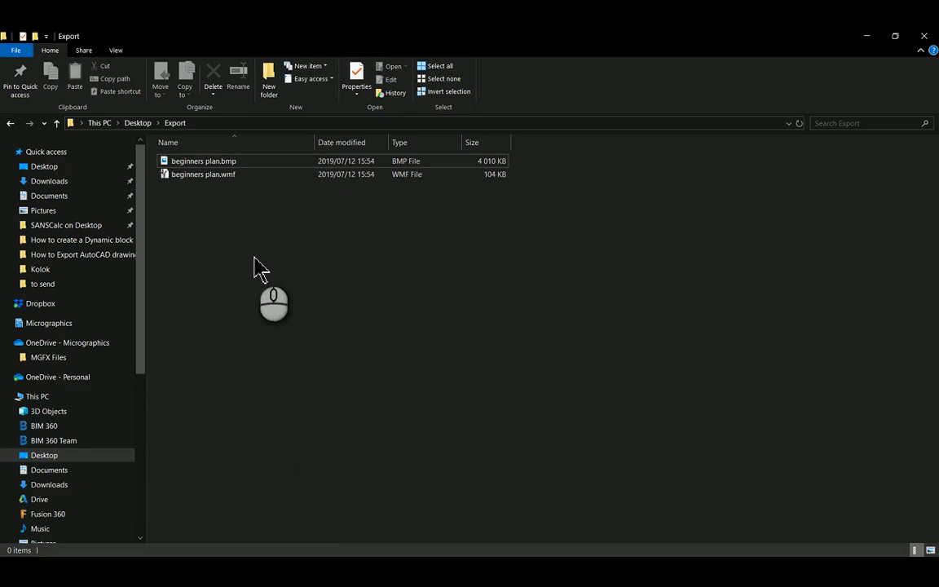
mouse_move(303, 202)
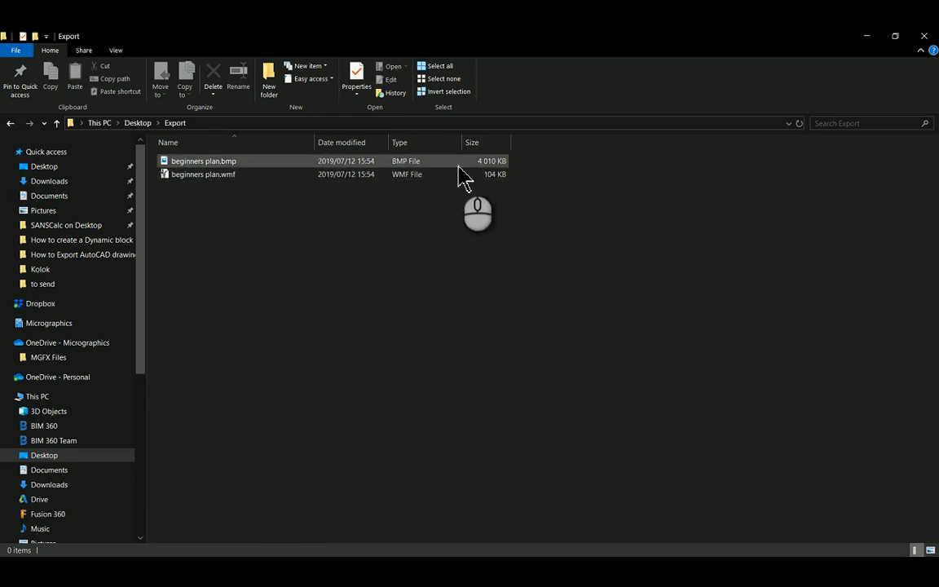
left_click(202, 173)
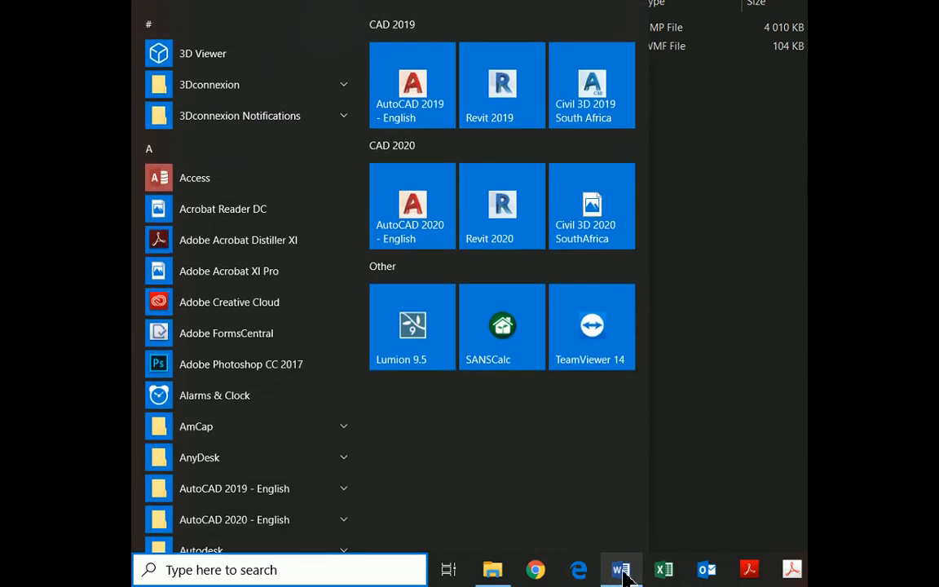
Step: Launch Word and insert beginners plan.bmp from the Export folder as a picture
left_click(619, 569)
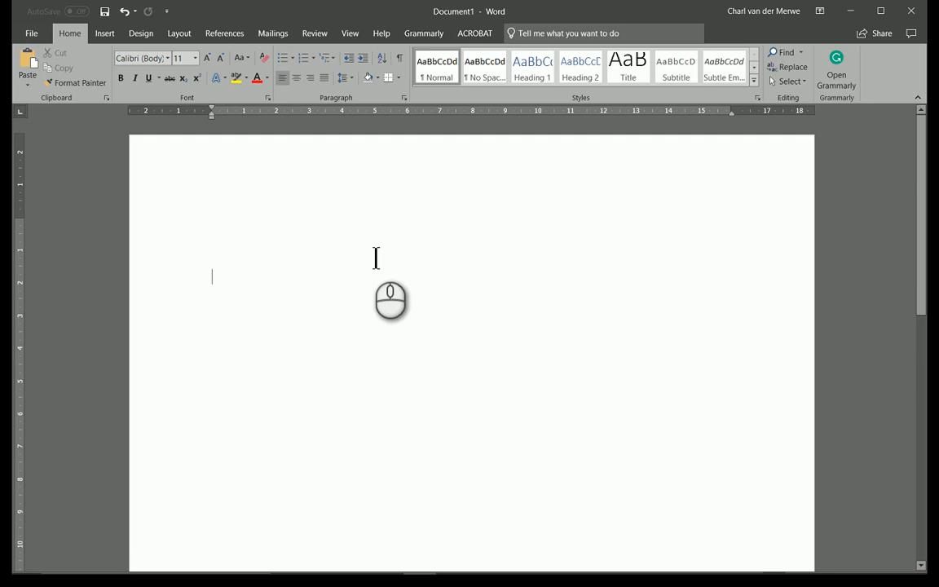
left_click(105, 32)
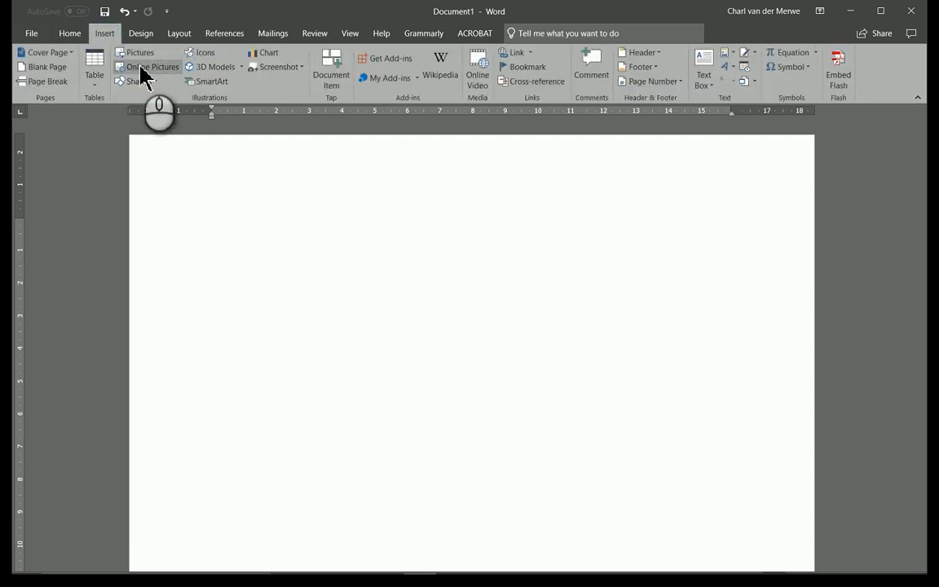
mouse_move(94, 67)
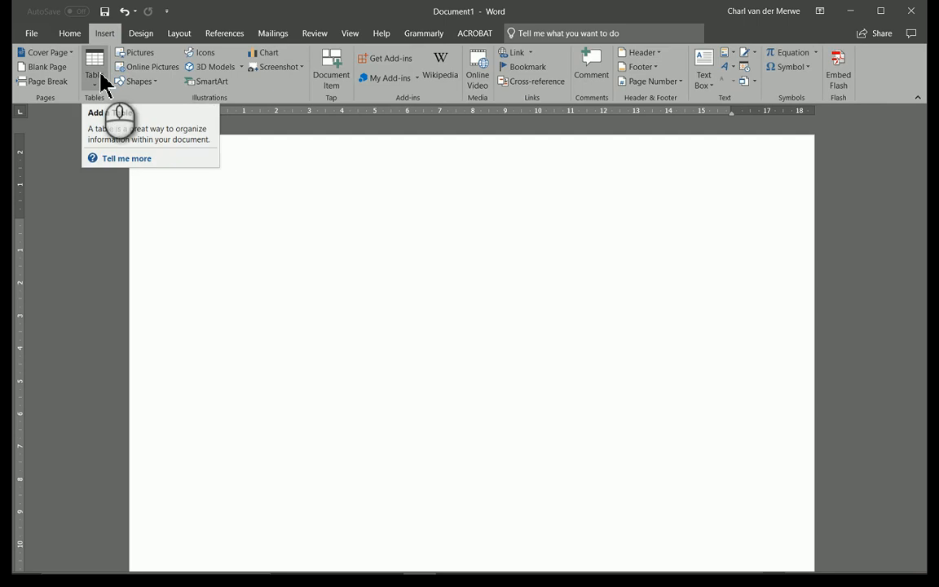
left_click(140, 52)
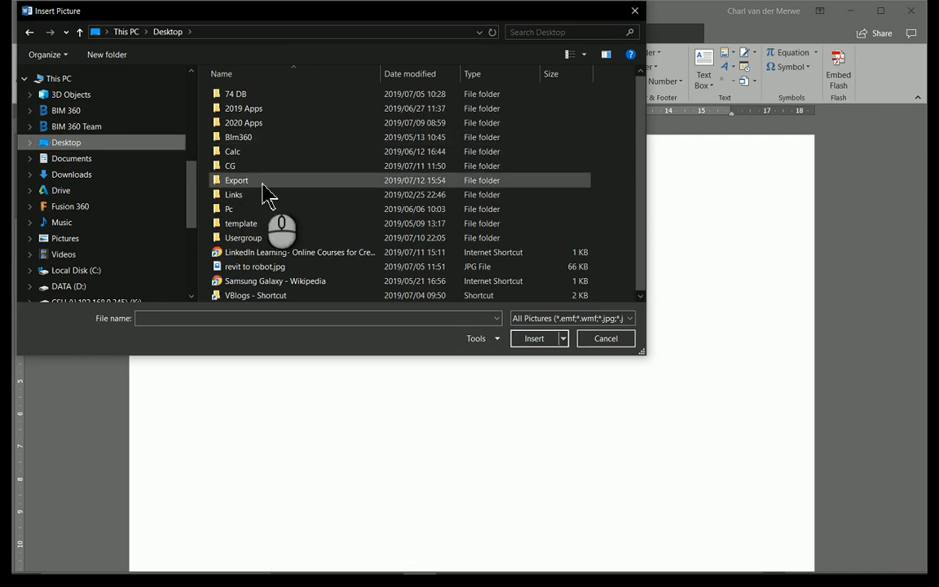
double_click(237, 179)
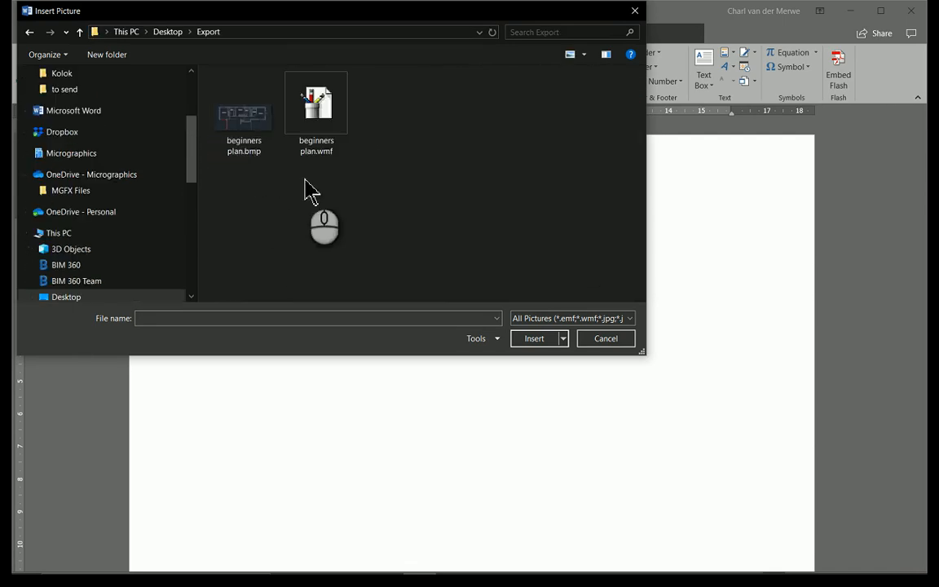
left_click(244, 114)
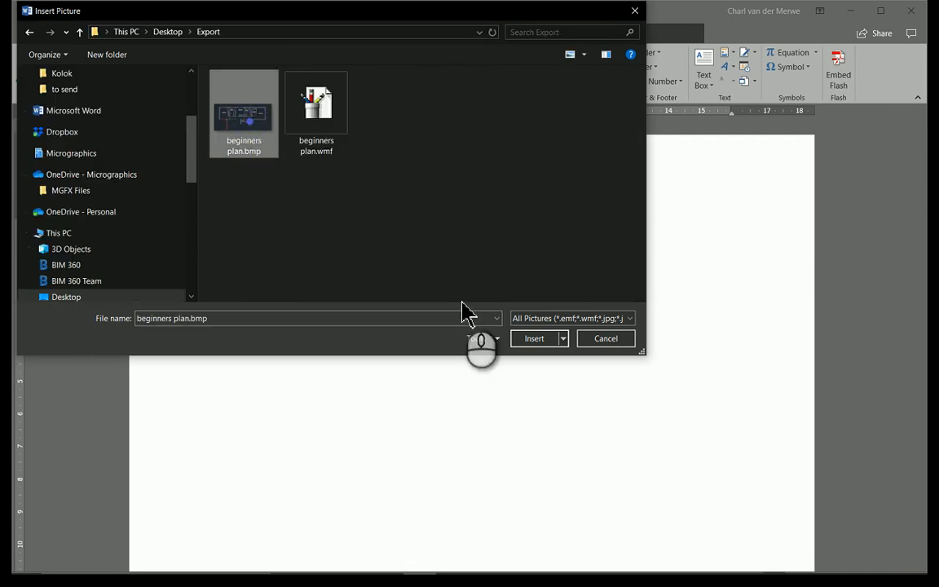
left_click(533, 337)
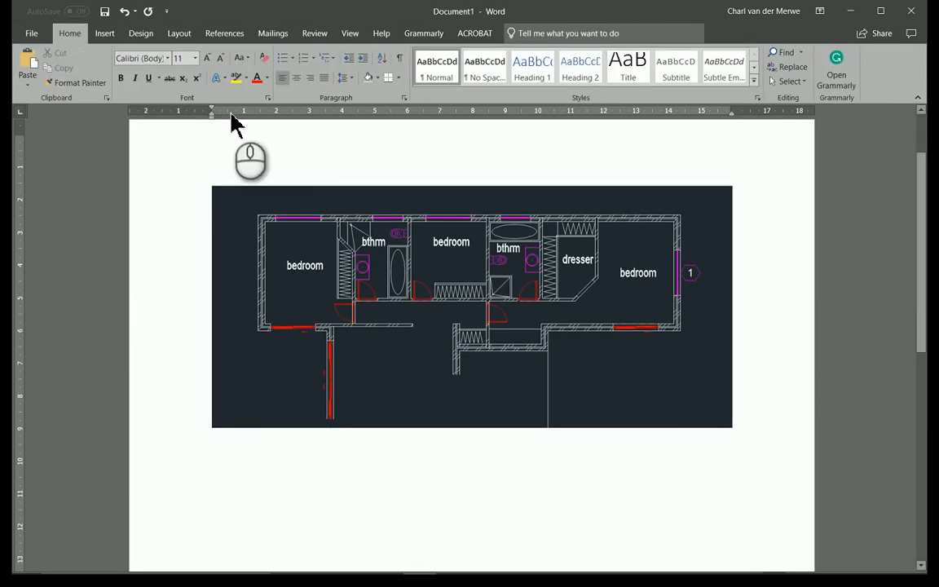
left_click(104, 33)
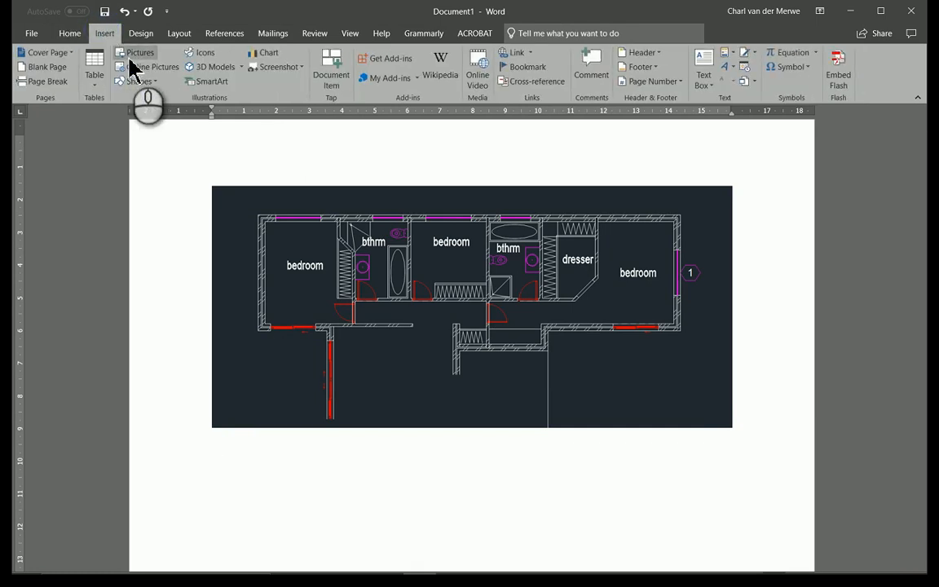
Step: Start inserting beginners plan.wmf from file as a second picture below the bitmap
left_click(140, 52)
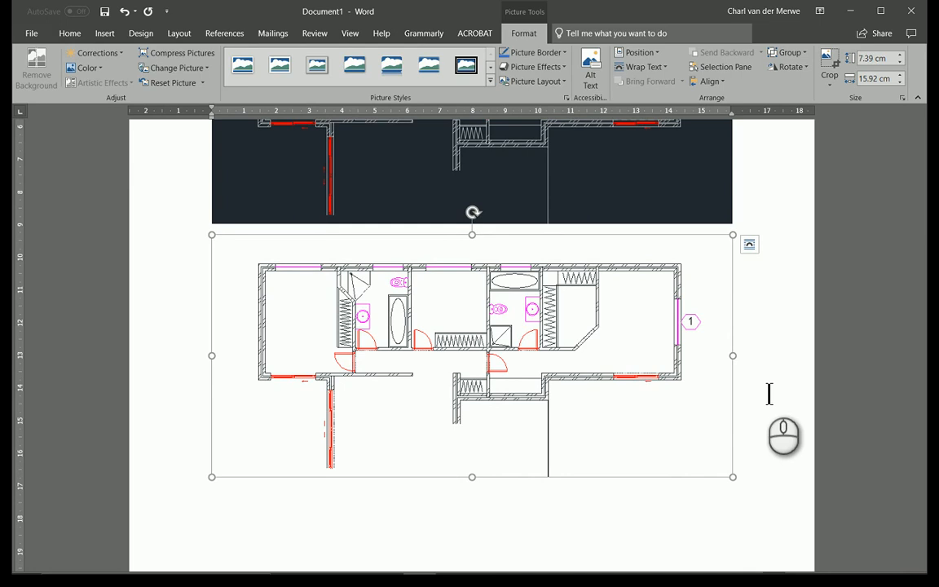
mouse_move(776, 391)
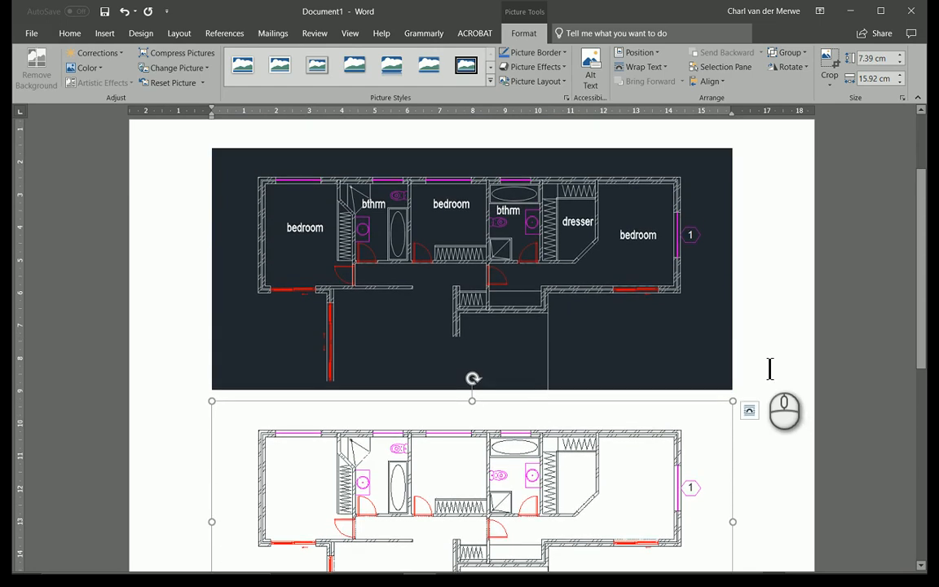
mouse_move(300, 202)
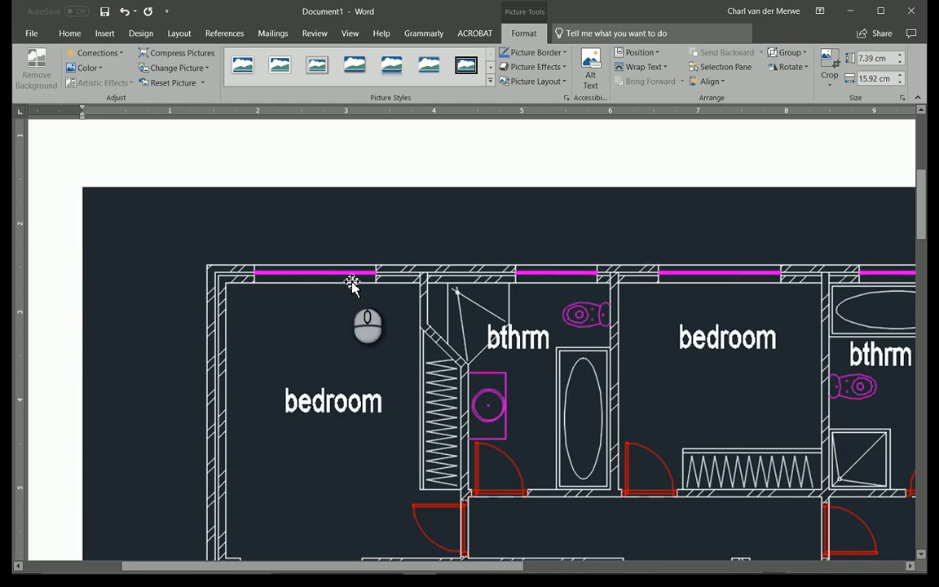
mouse_move(377, 290)
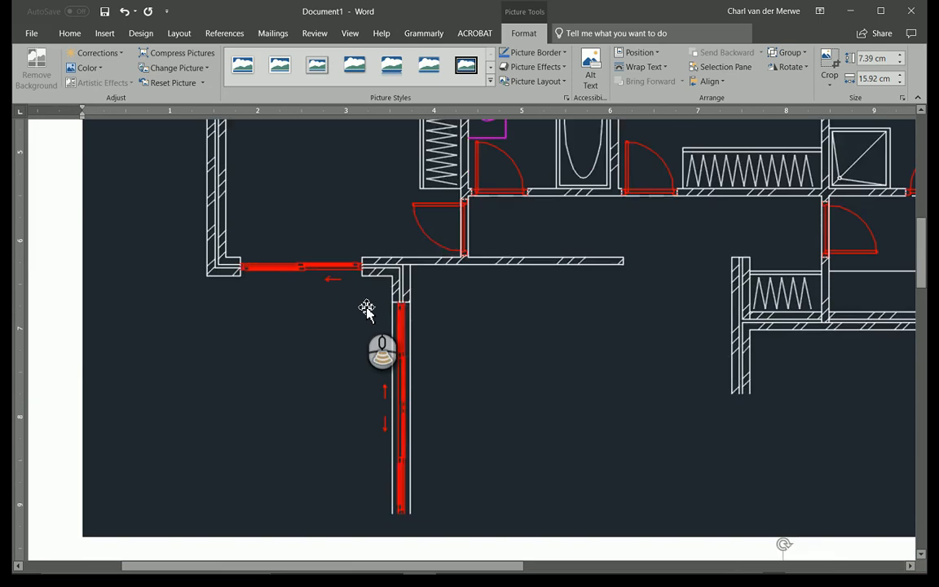
scroll("down", 3)
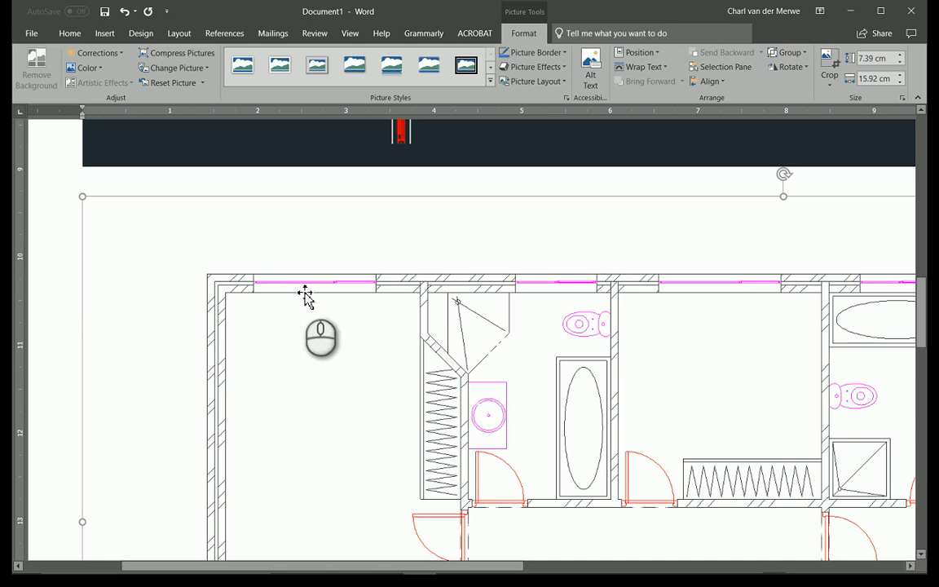
mouse_move(383, 295)
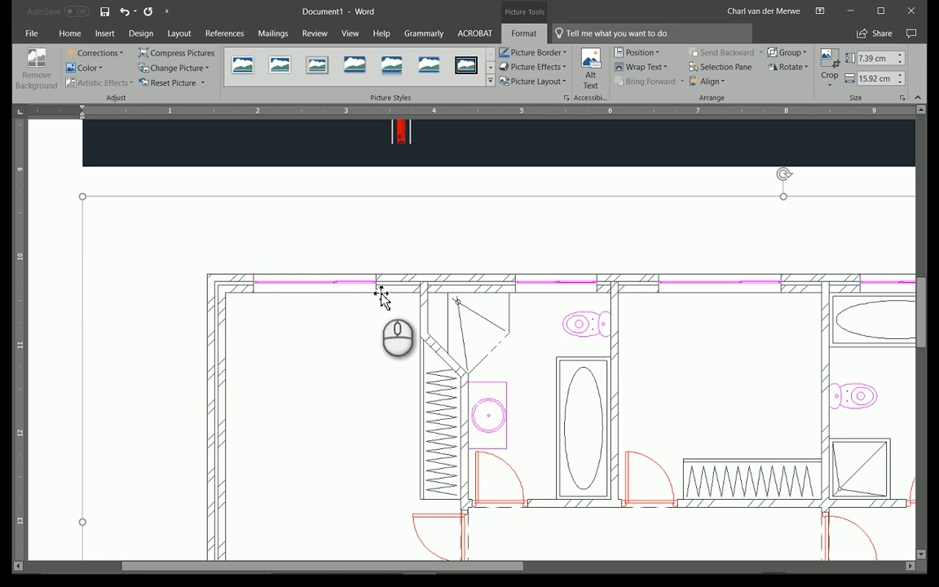
mouse_move(326, 339)
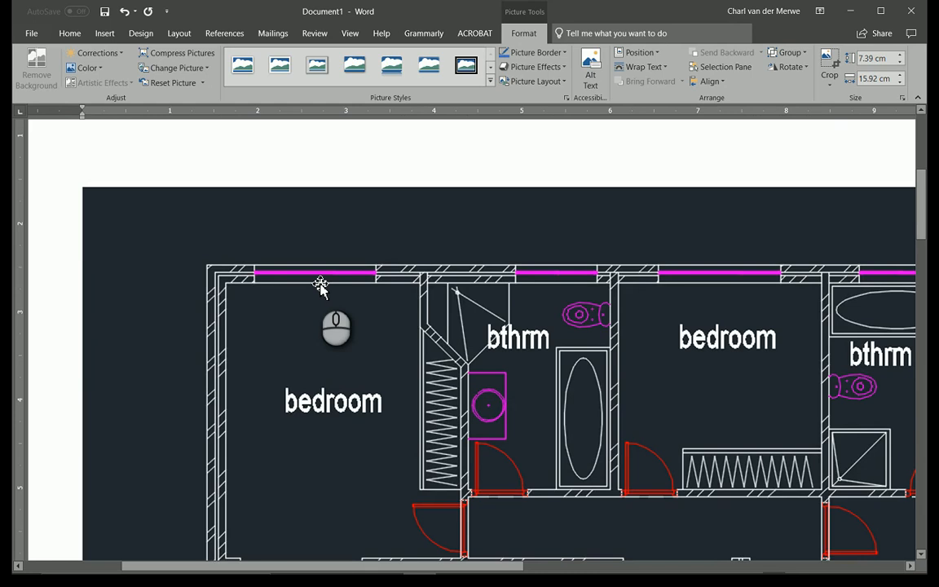
scroll("down", 3)
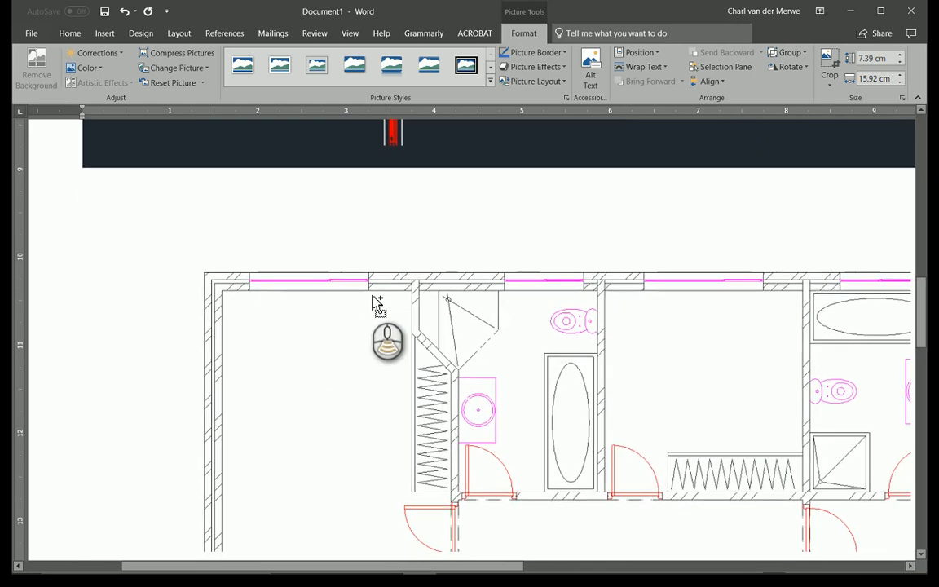
scroll("down", 3)
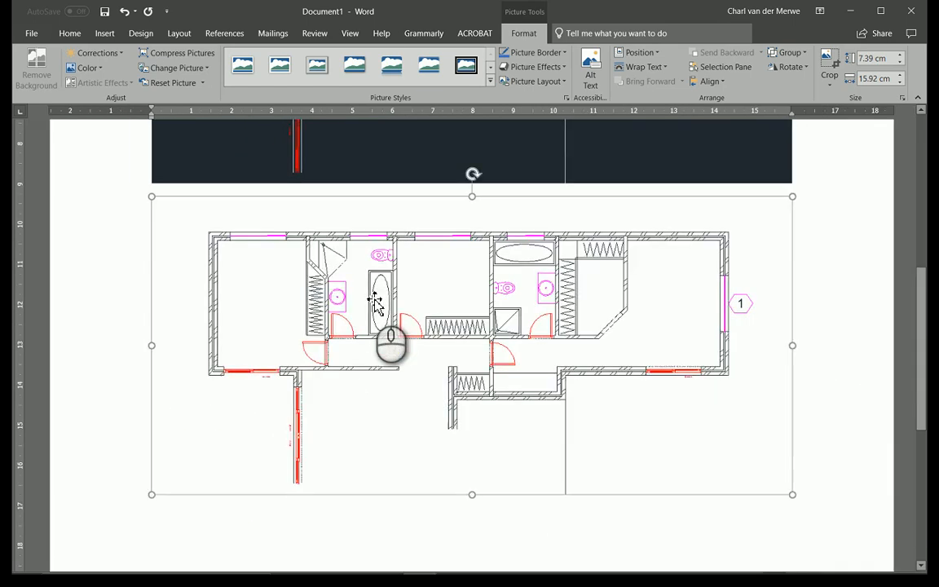
scroll("down", 3)
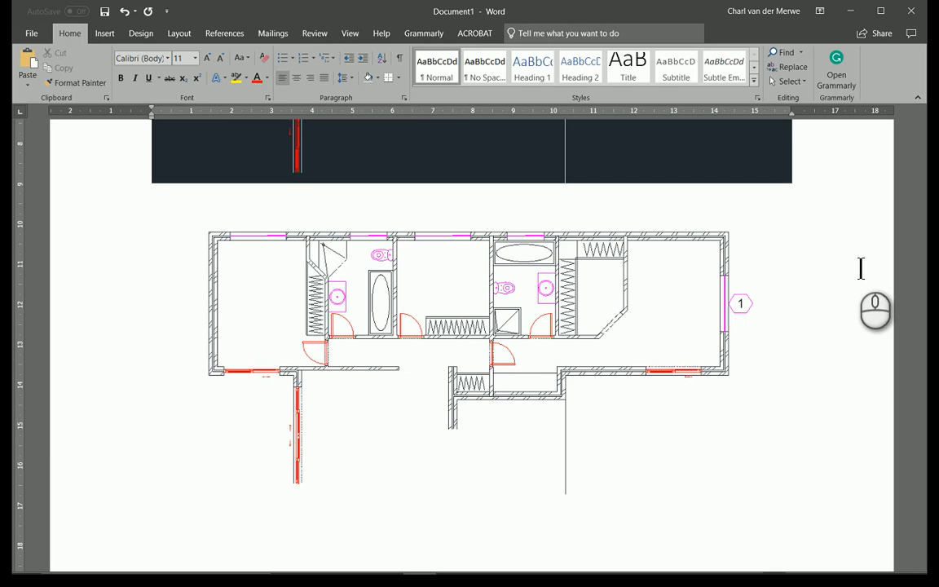
scroll("down", 3)
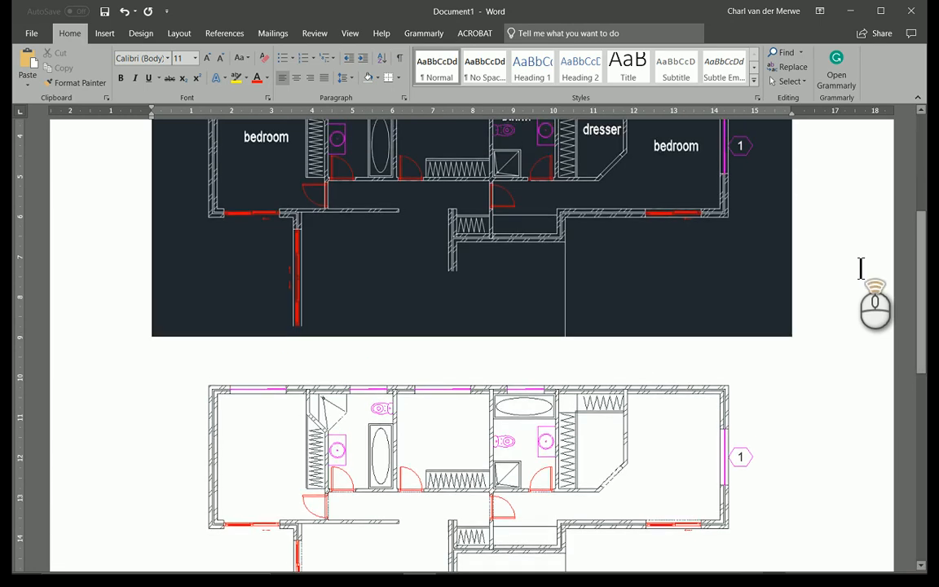
scroll("down", 3)
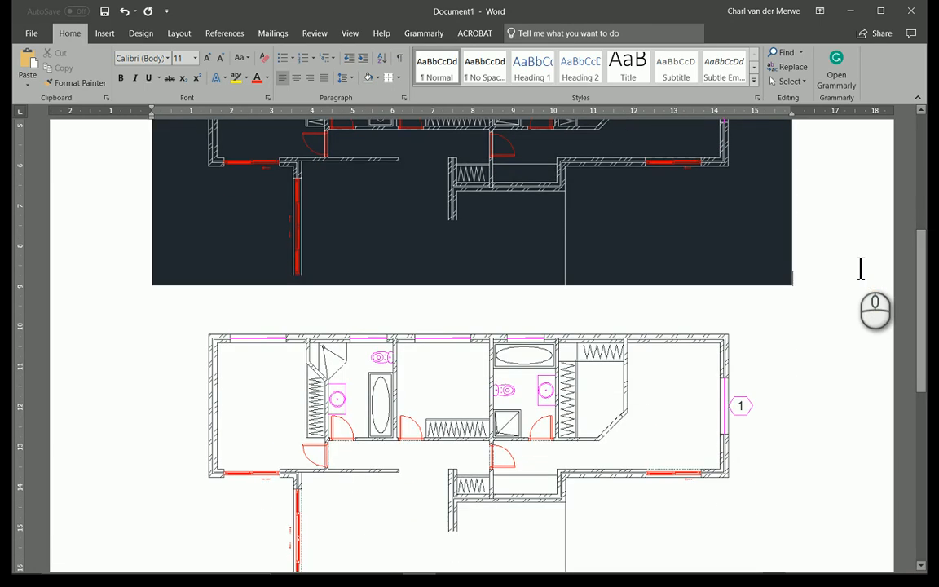